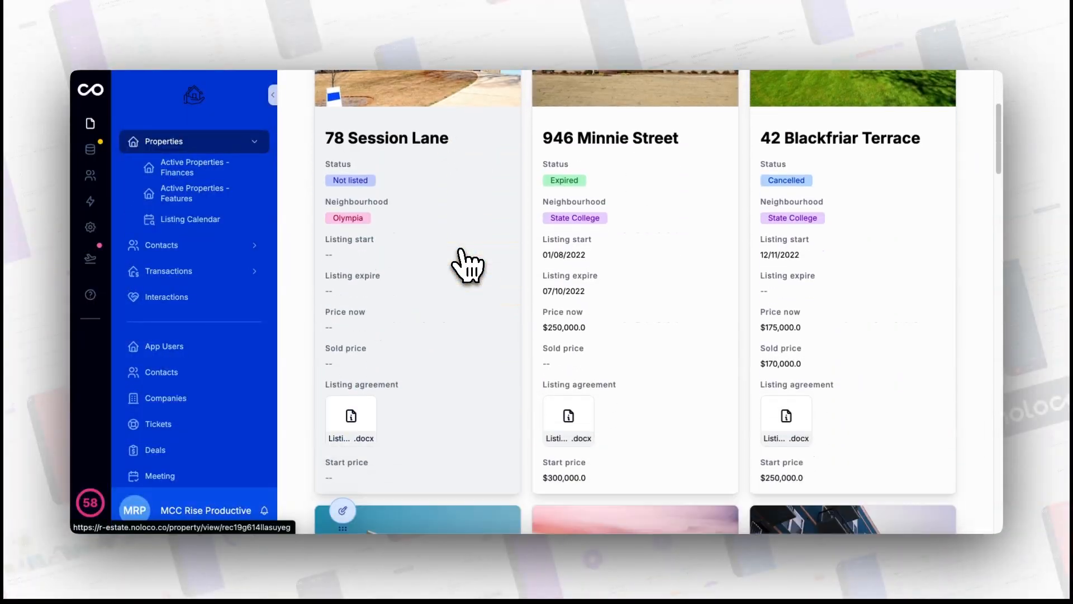
# Step: View the Transactions kanban board, check the Closed Transactions list, and return to the board
pyautogui.scroll(-3)
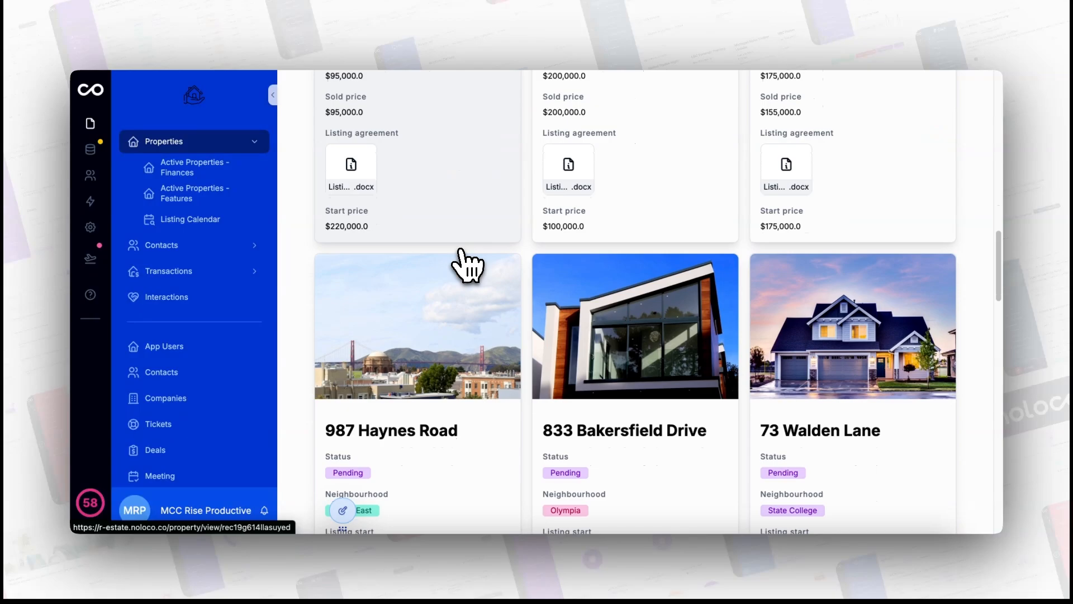
pyautogui.scroll(3)
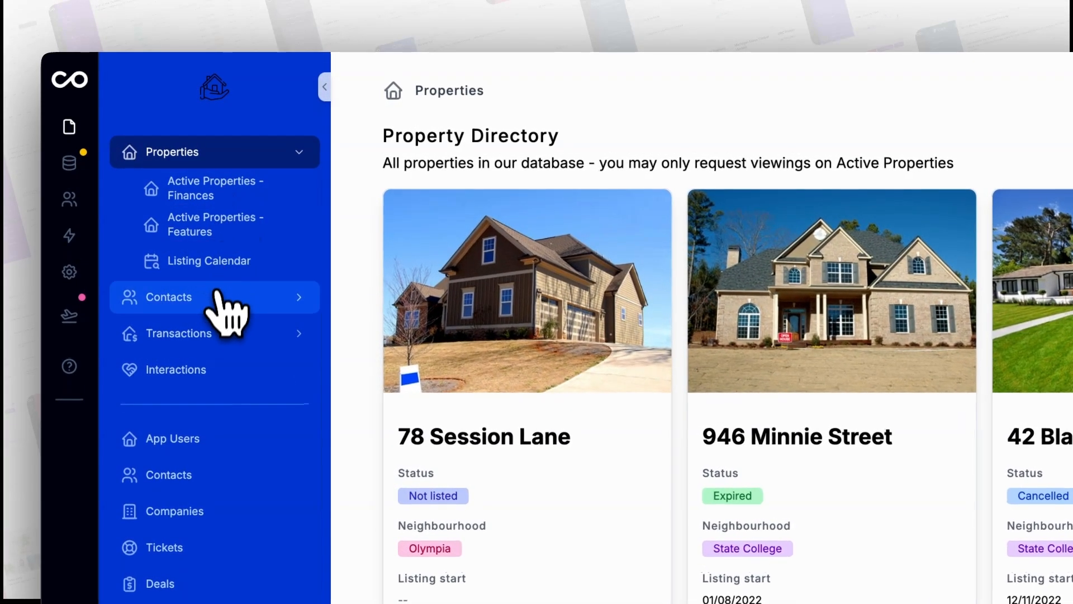
pyautogui.click(179, 333)
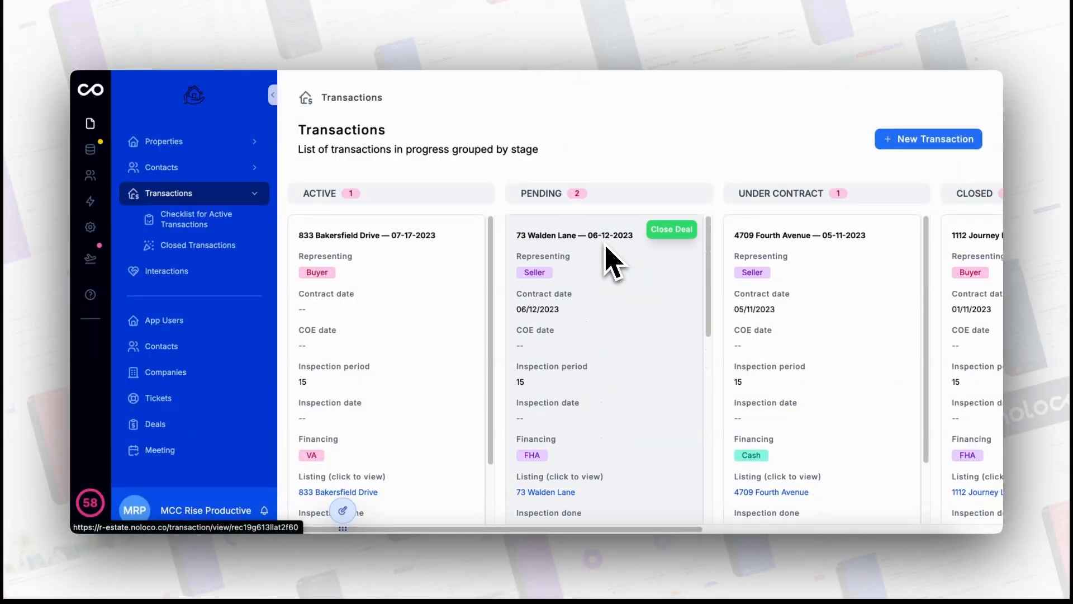
pyautogui.moveTo(640, 149)
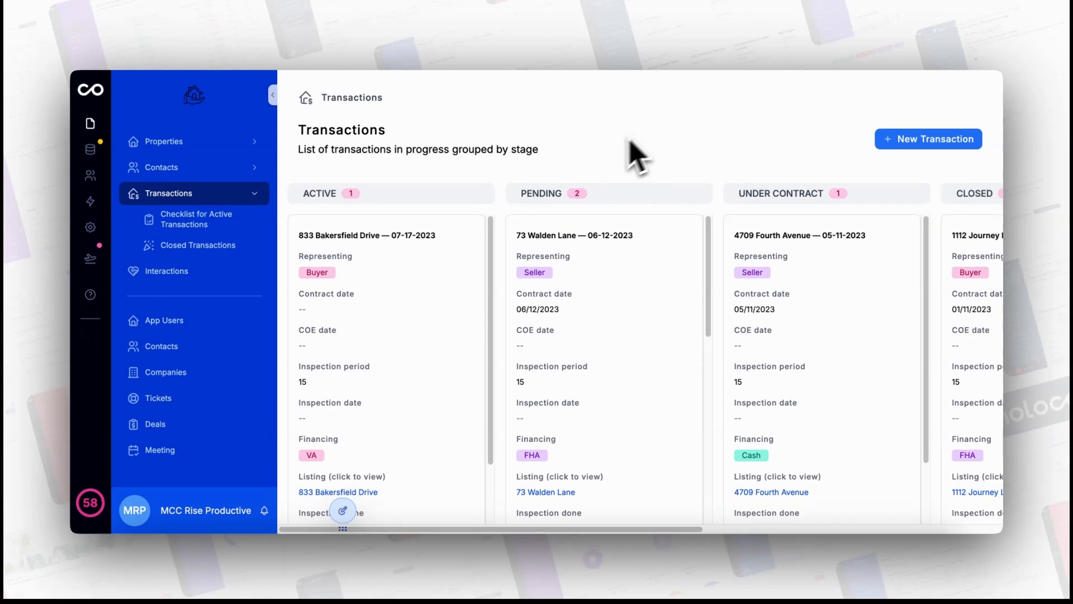
pyautogui.click(198, 245)
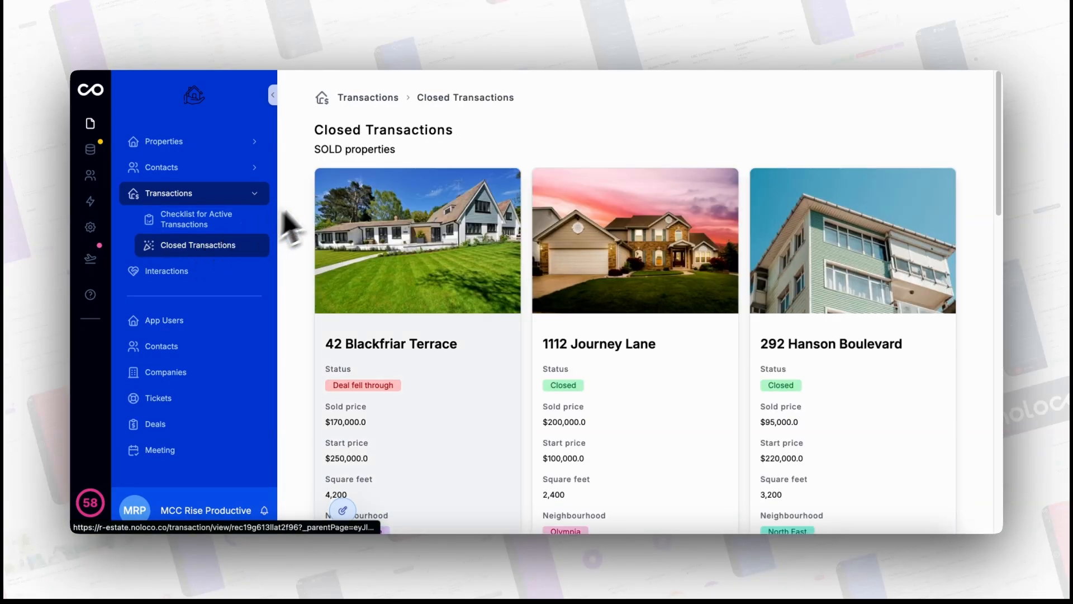
pyautogui.moveTo(393, 342)
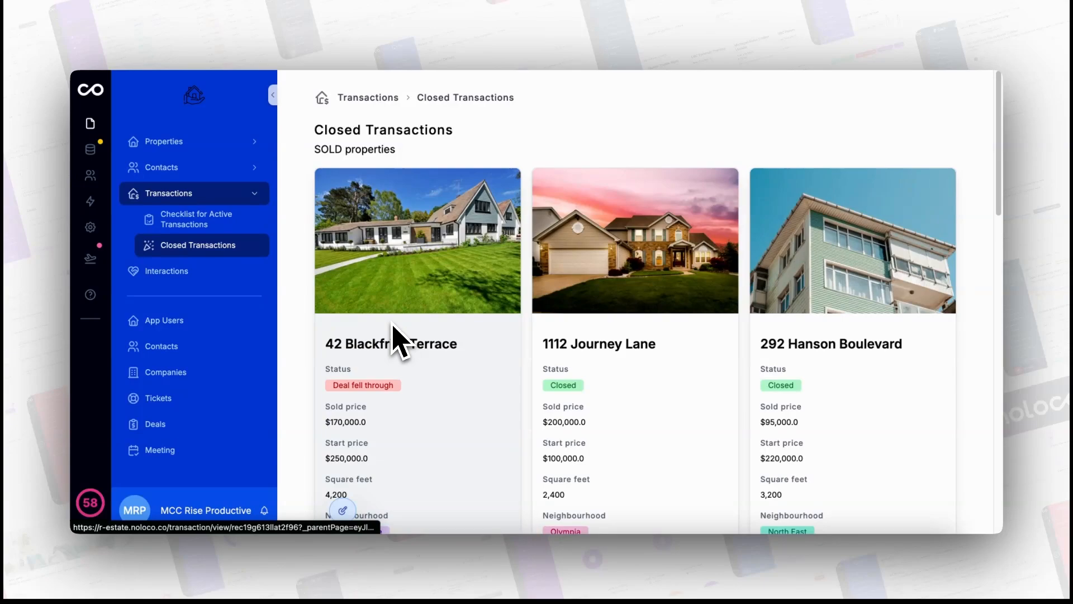
pyautogui.click(169, 194)
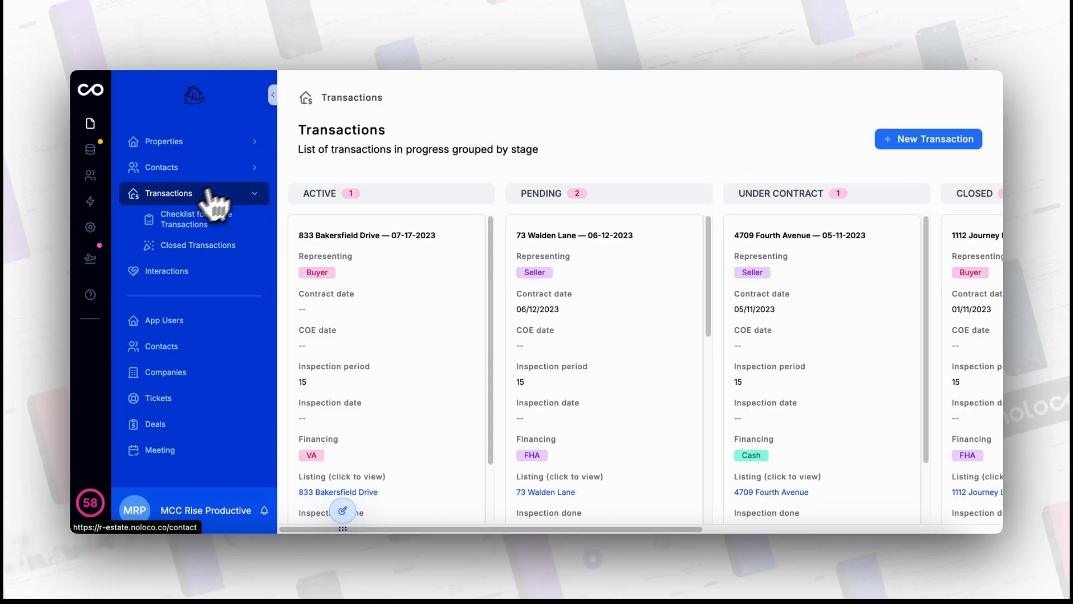
pyautogui.moveTo(592, 188)
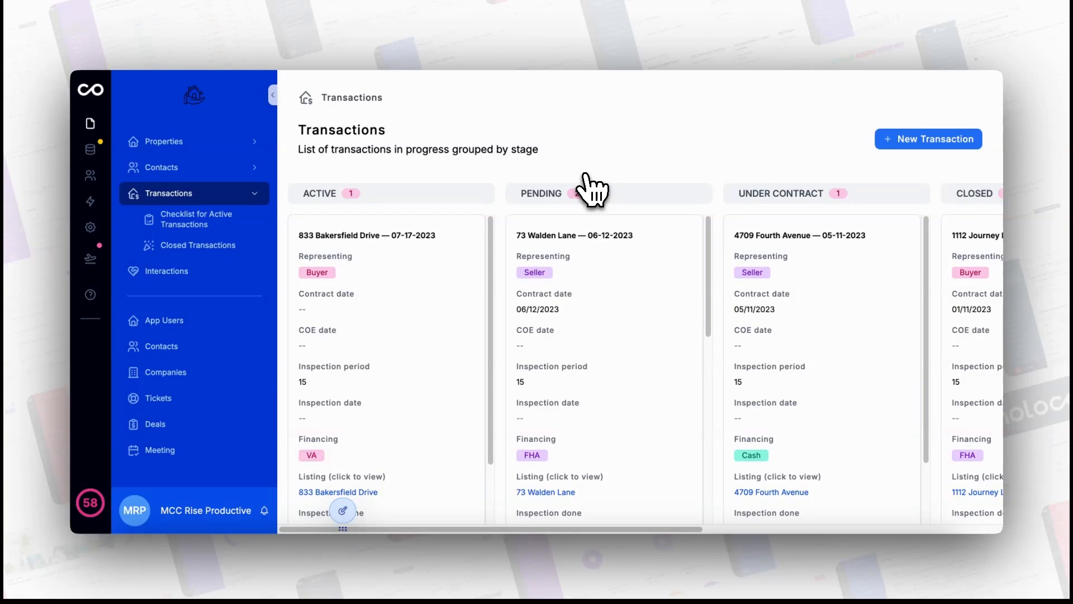
# Step: Set a relative filter: Logged in User > Contact > assistant agent of collection
pyautogui.press('cmd+e')
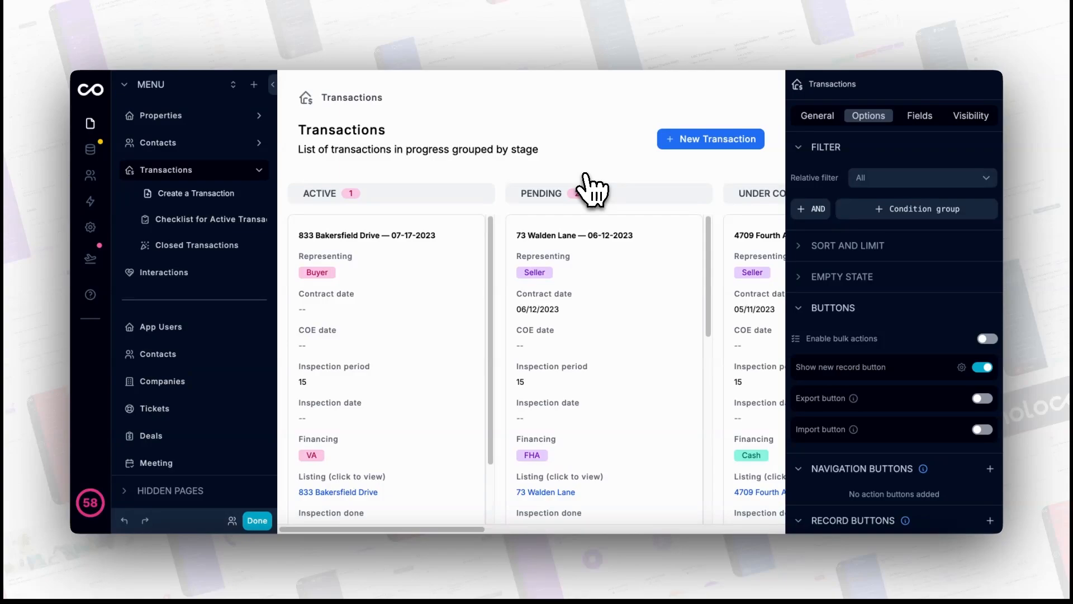
pyautogui.moveTo(797, 154)
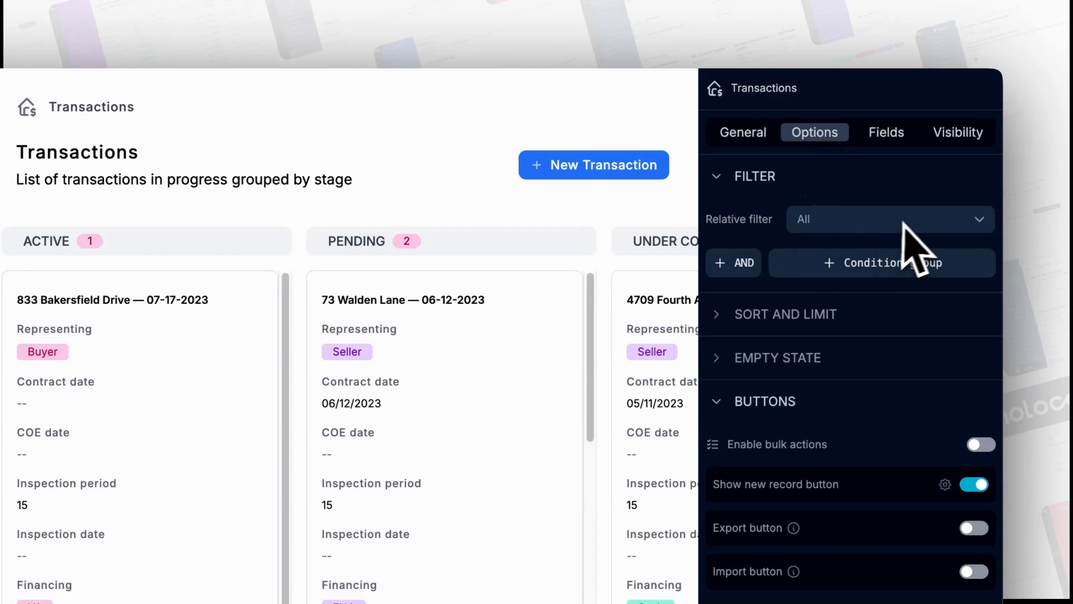
pyautogui.click(890, 219)
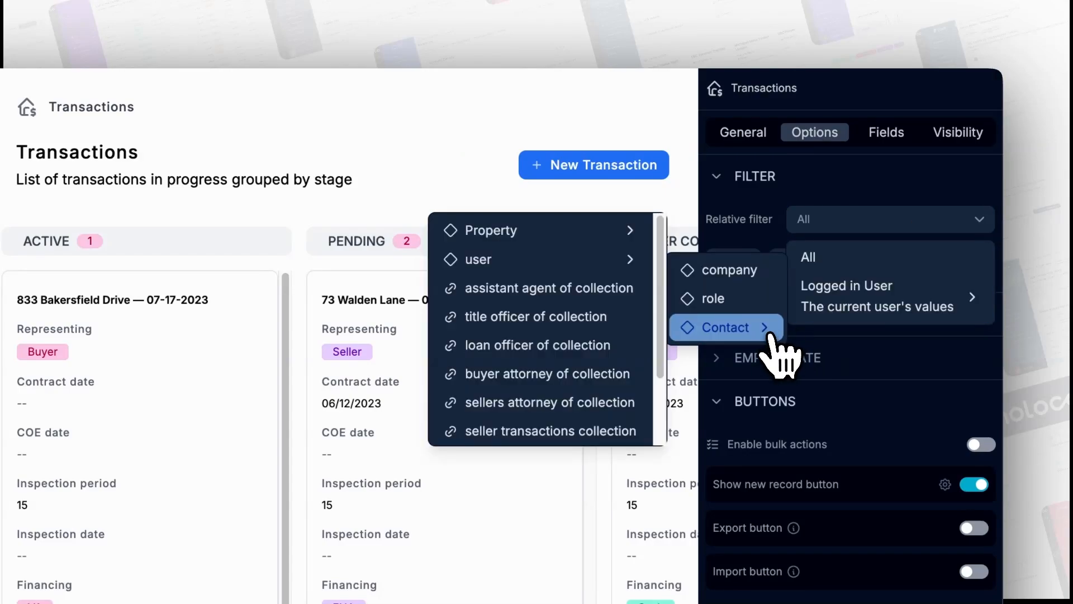
pyautogui.moveTo(541, 287)
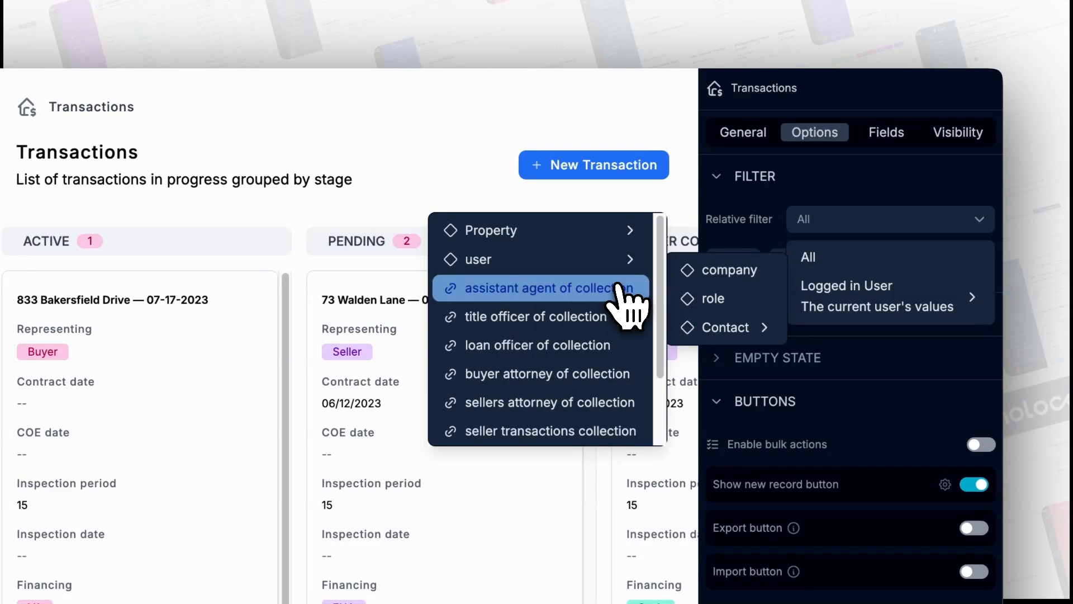
pyautogui.click(542, 287)
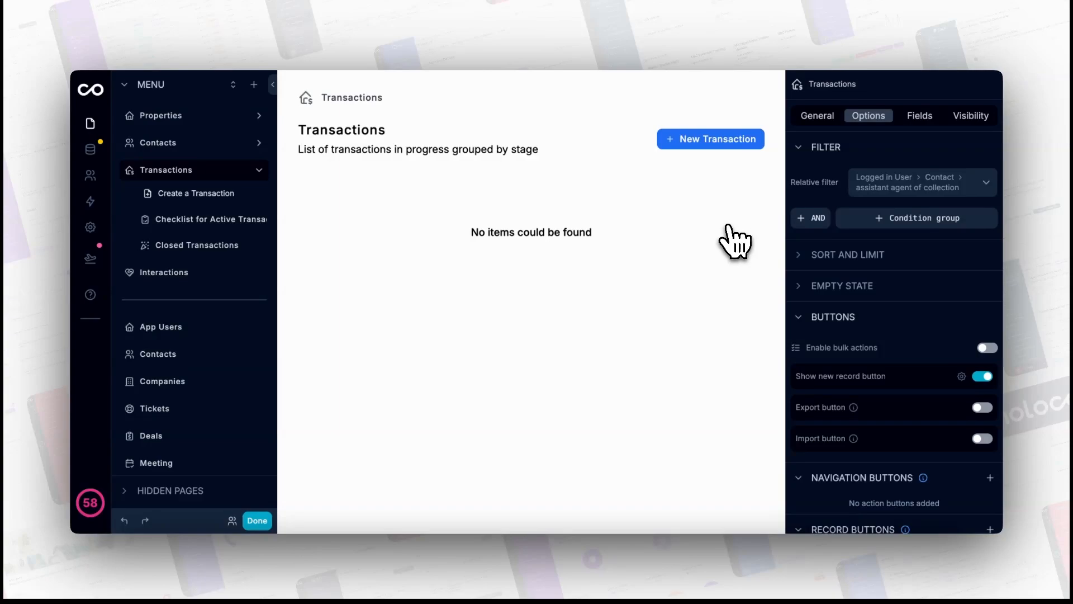
pyautogui.moveTo(523, 249)
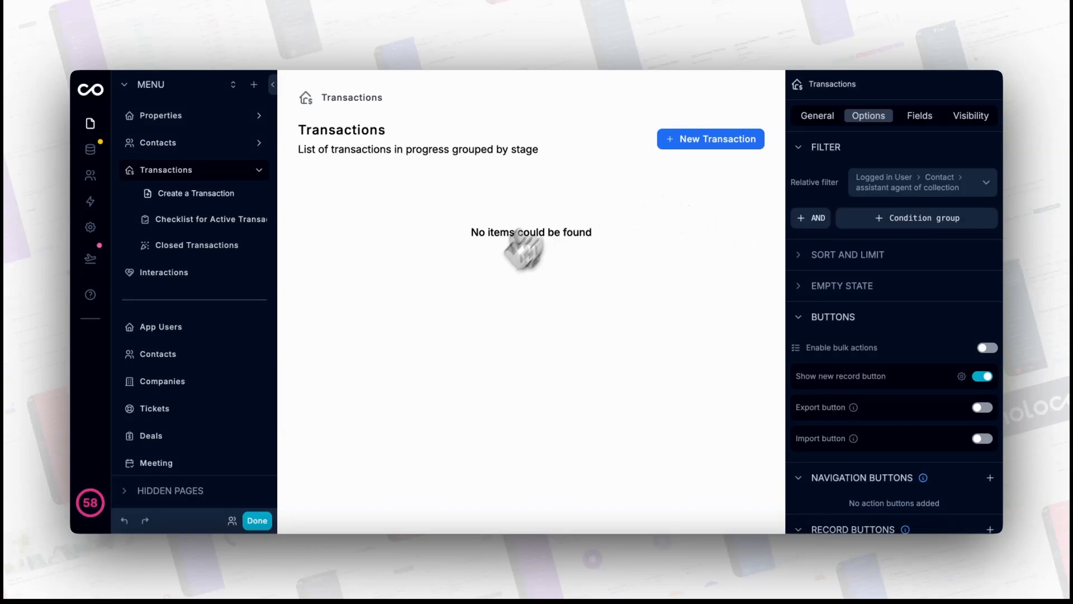
pyautogui.moveTo(558, 287)
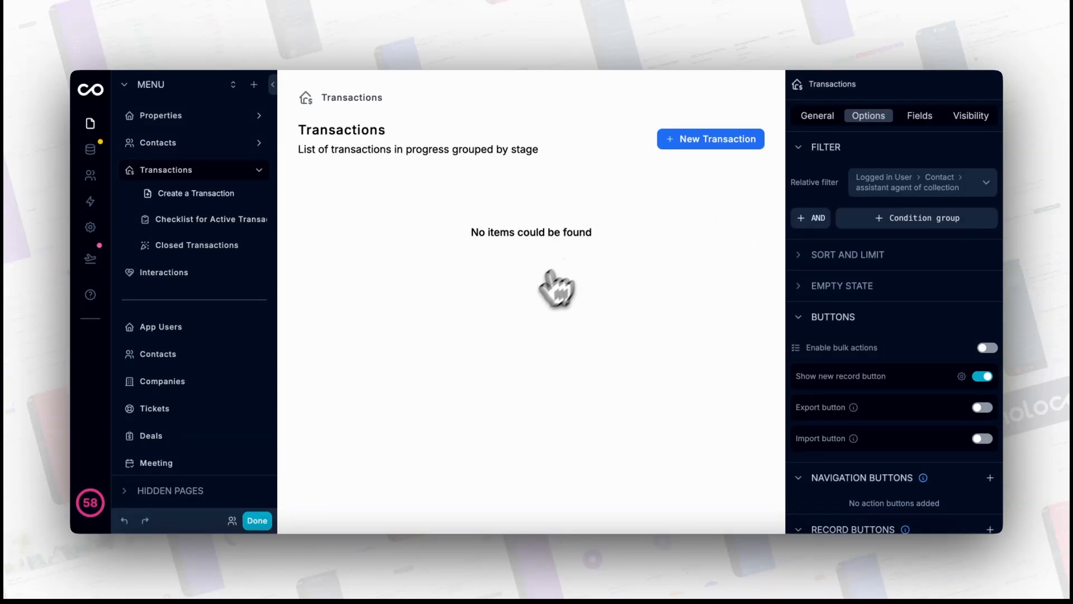
# Step: Browse the list of app users available to preview the board as
pyautogui.click(231, 520)
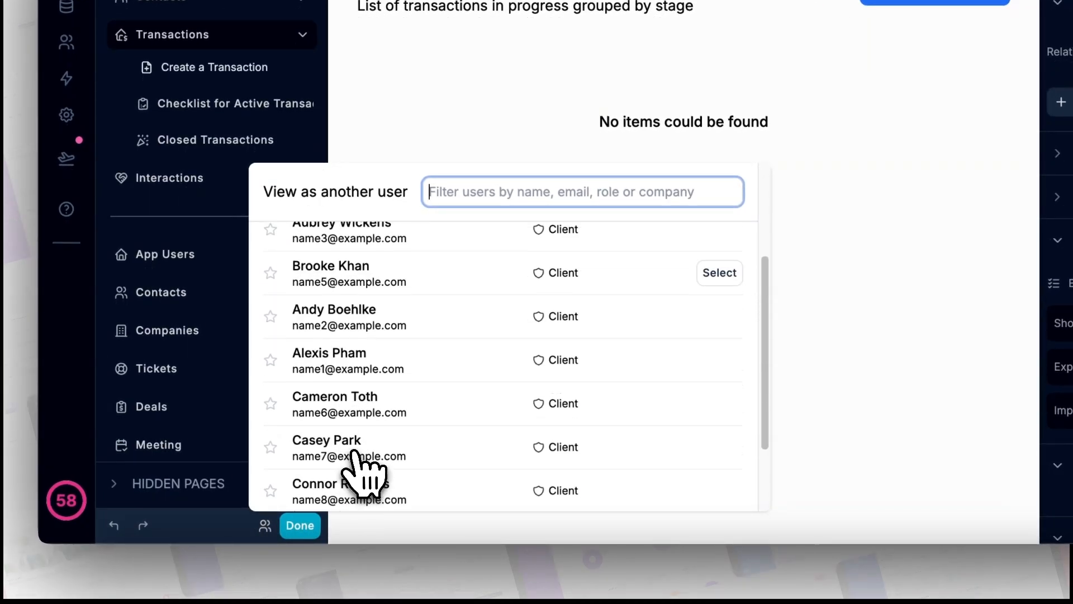
pyautogui.scroll(3)
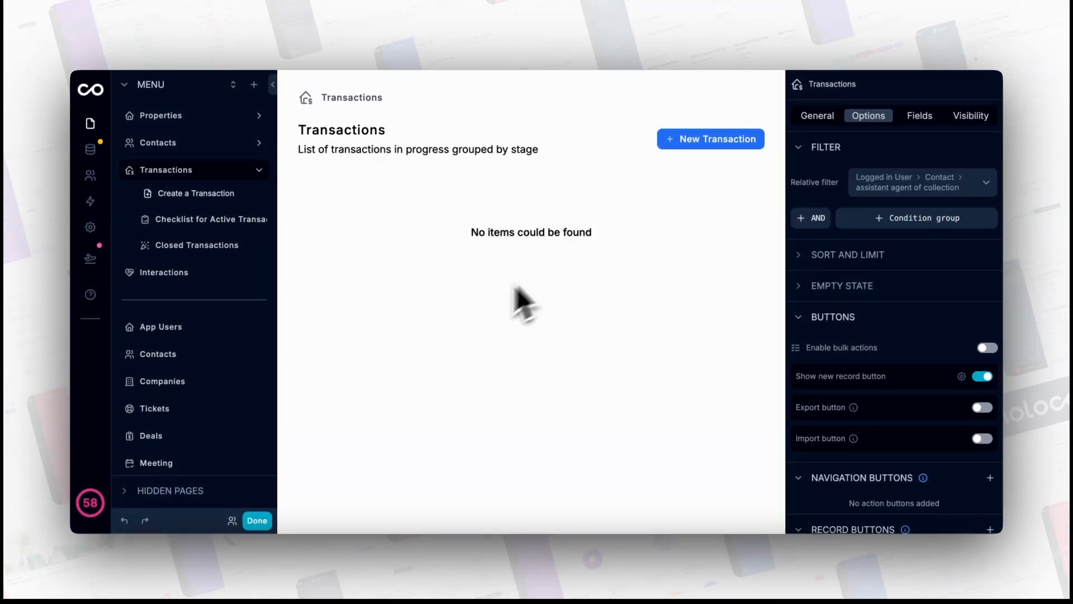
pyautogui.moveTo(494, 287)
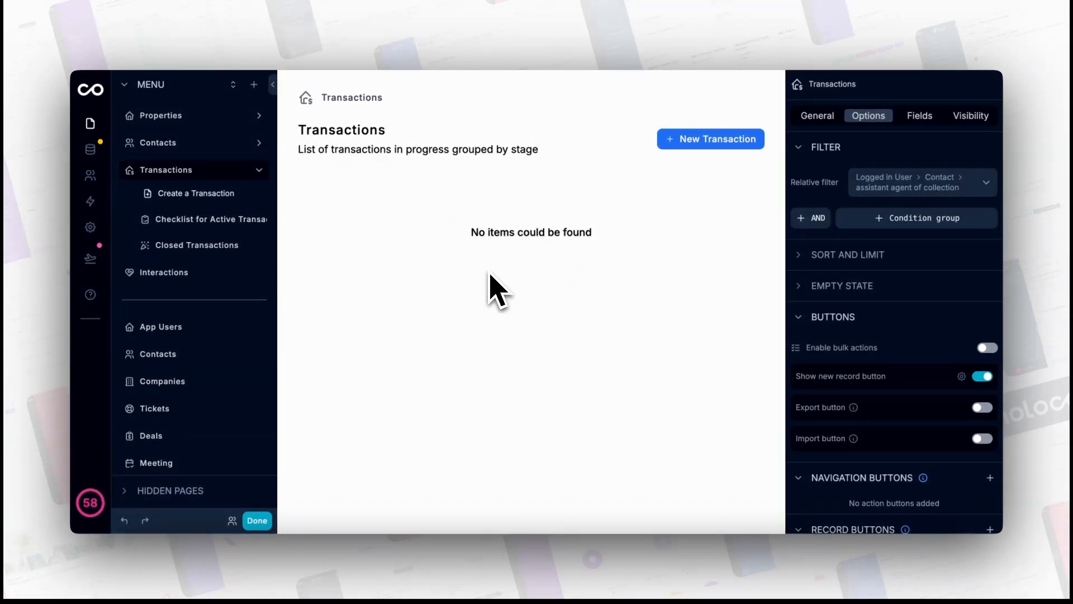
pyautogui.moveTo(352, 410)
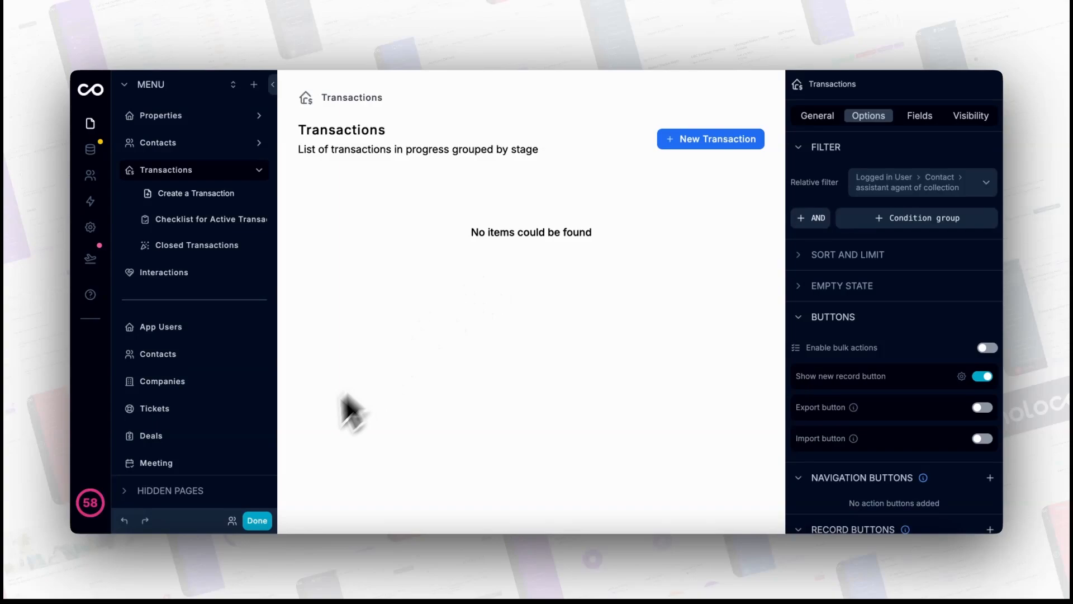
# Step: Preview the board as agent Gal, showing her pending and under-contract transactions
pyautogui.click(231, 519)
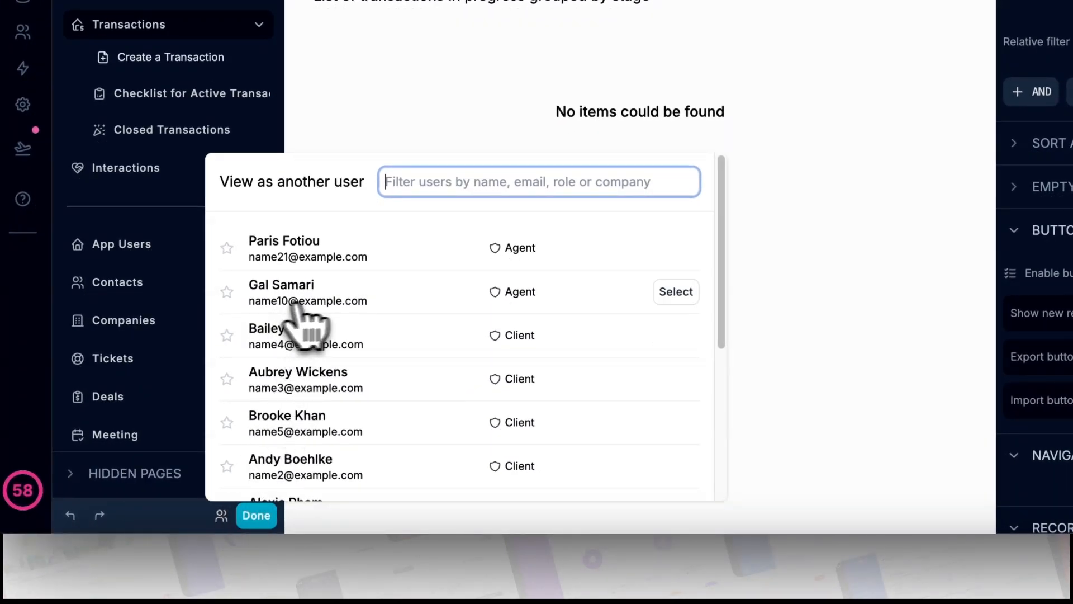
pyautogui.click(676, 292)
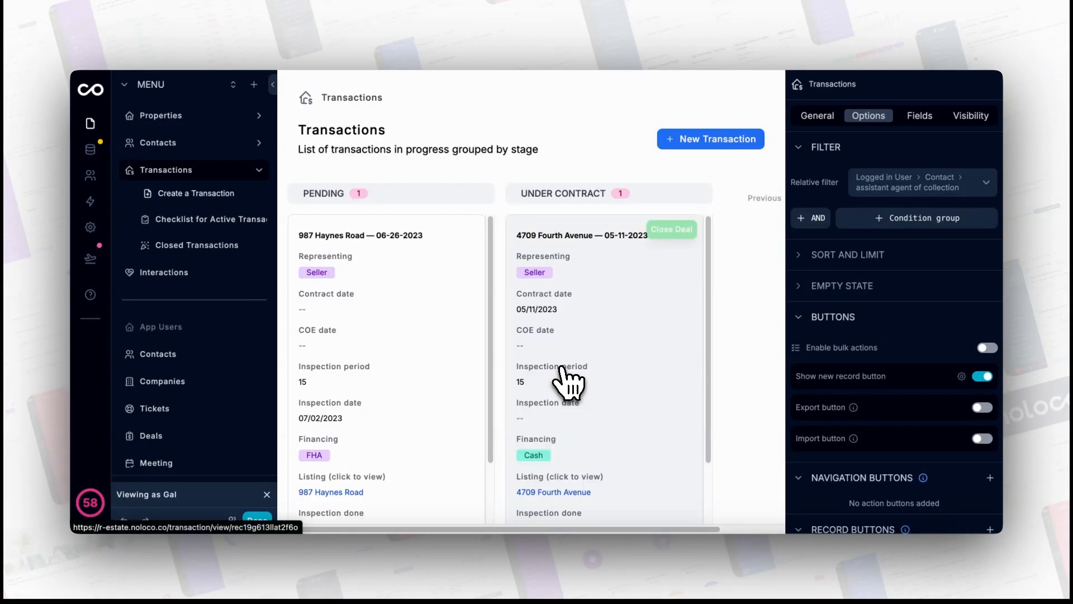
pyautogui.scroll(-3)
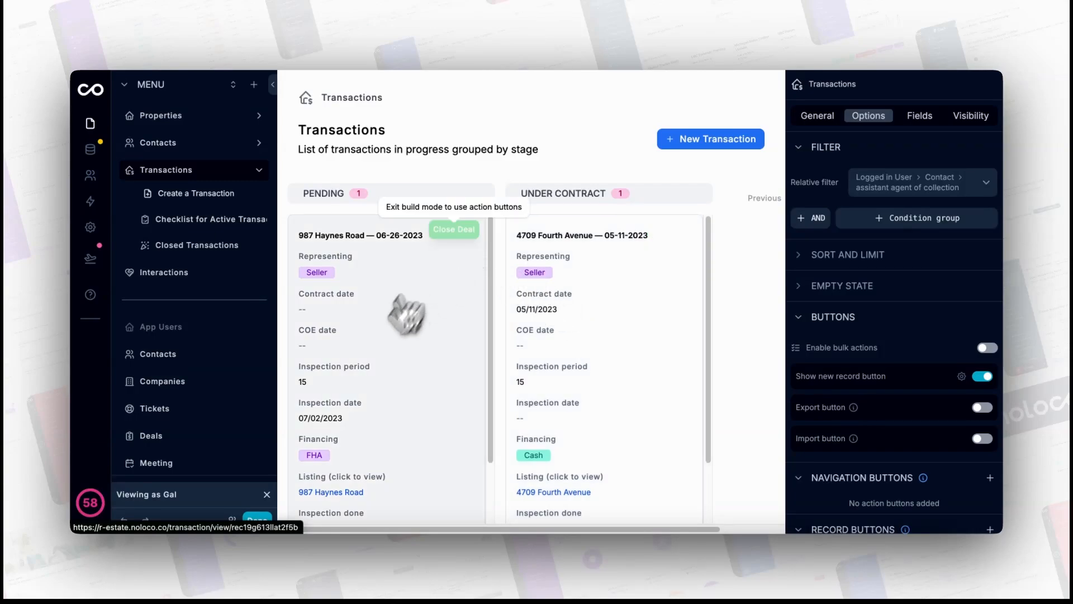
pyautogui.moveTo(483, 376)
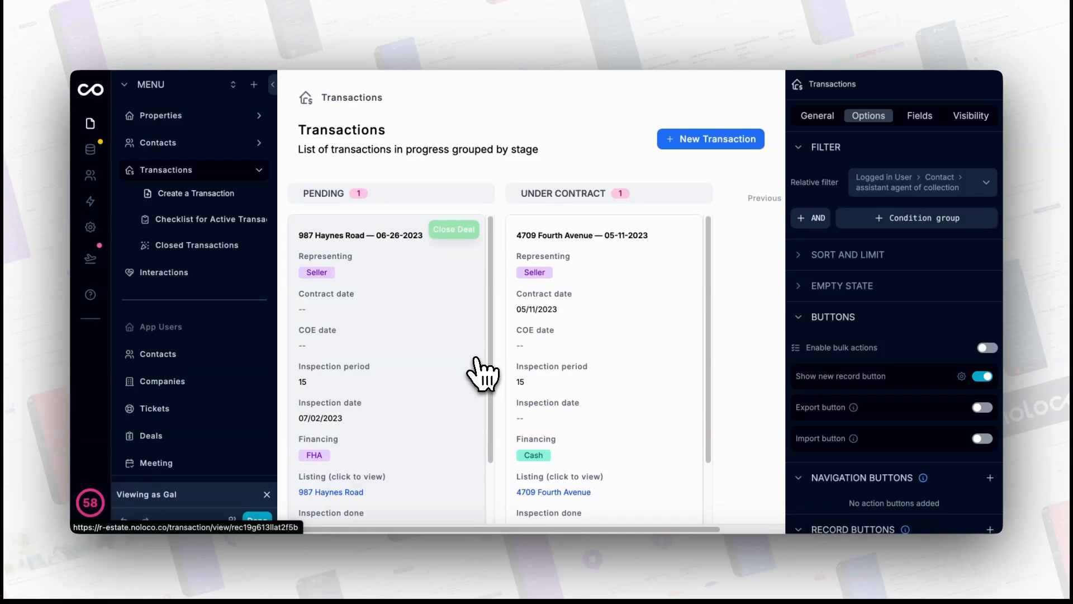
# Step: Exit the preview and go to Data Sources with the HubSpot Contact table showing
pyautogui.click(966, 182)
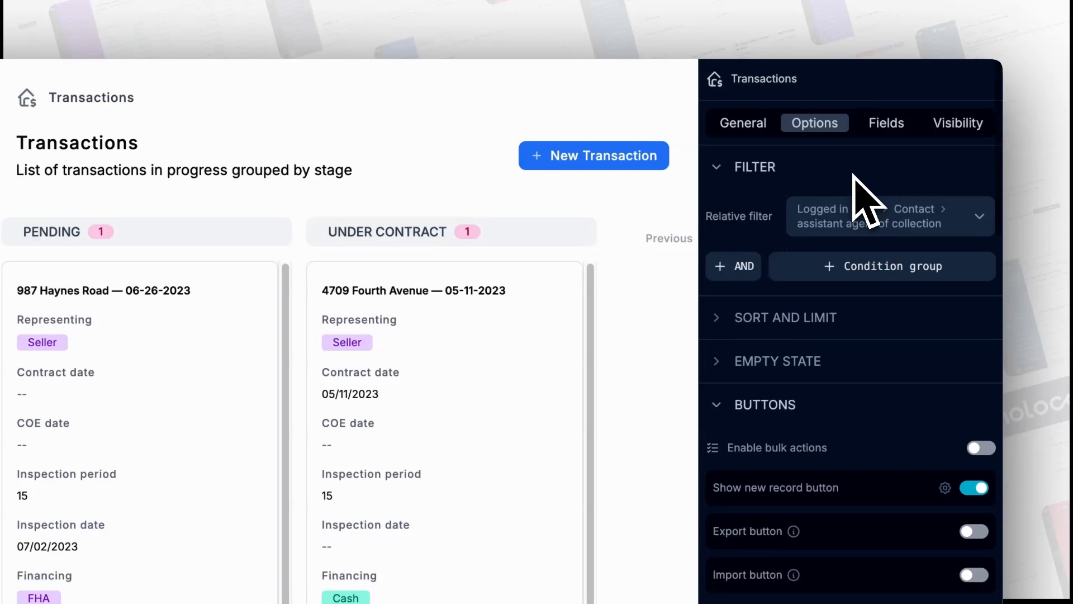
pyautogui.click(88, 165)
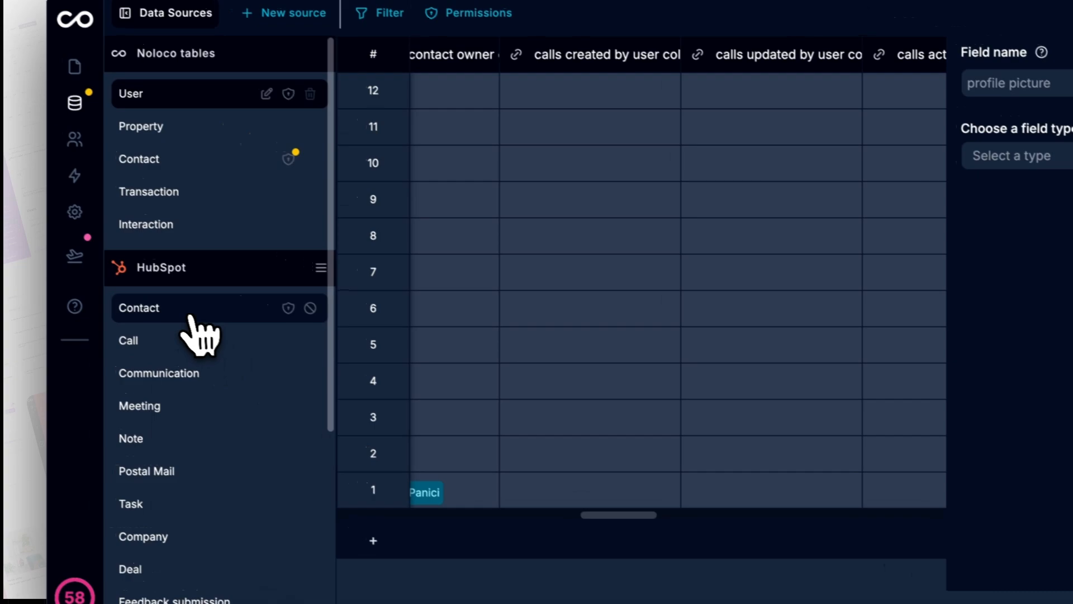
# Step: Check the HubSpot Contact table's Syncing panel shows an active, recent sync
pyautogui.click(138, 308)
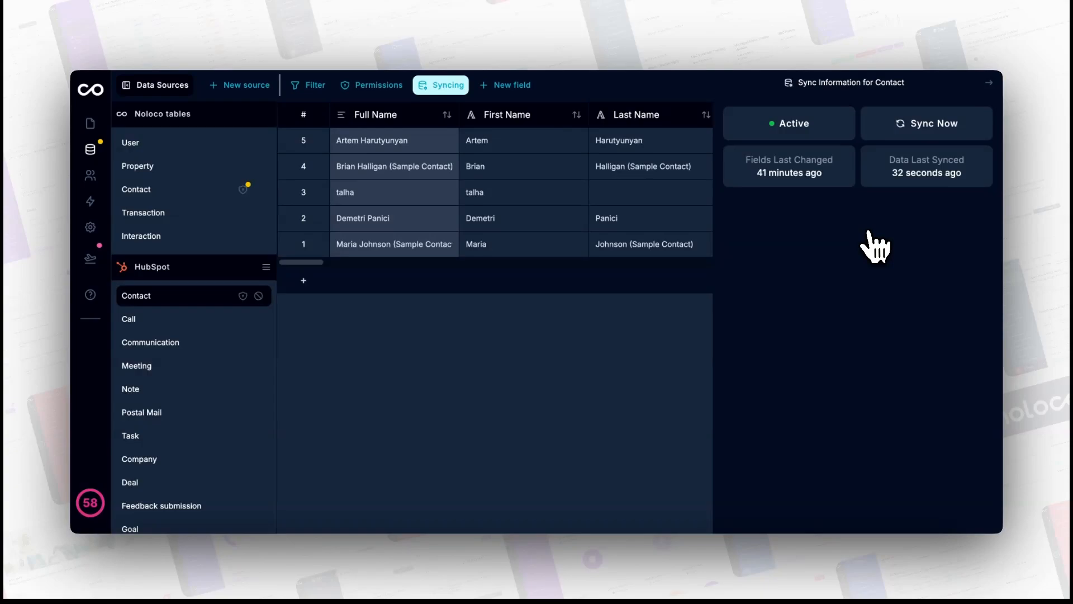
pyautogui.click(239, 85)
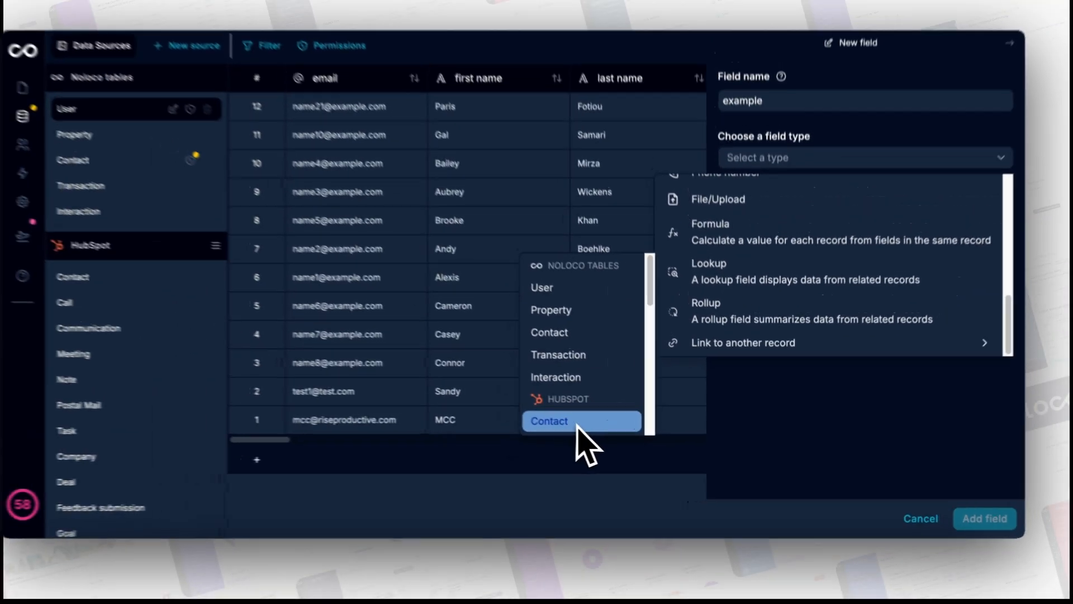
pyautogui.click(547, 421)
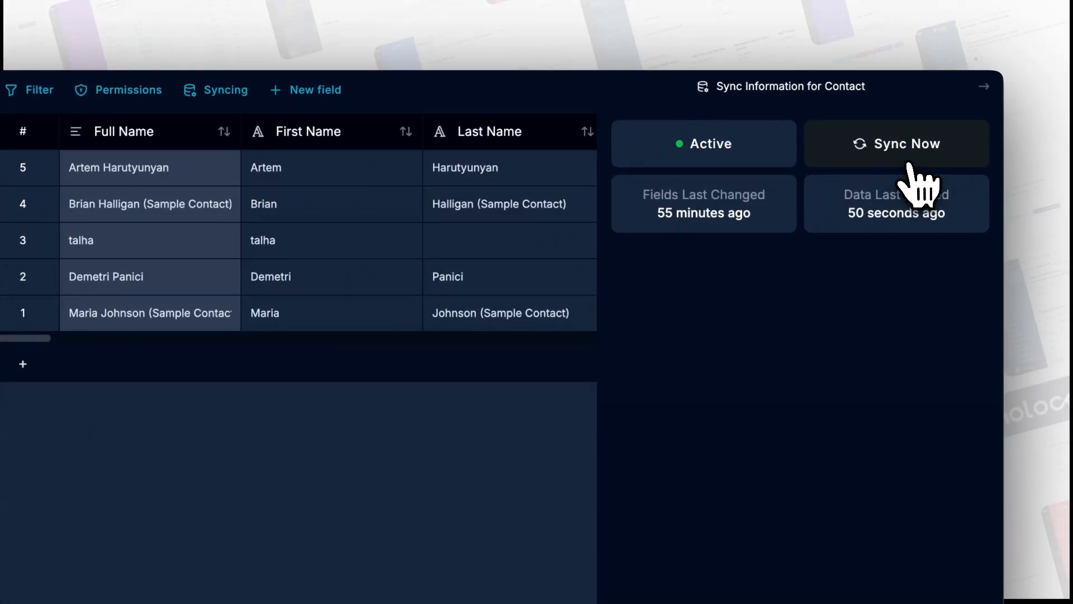
# Step: Add a 'hubspot contact' field linking to HubSpot Contact, with reverse field 'Hubspot C'
pyautogui.click(895, 144)
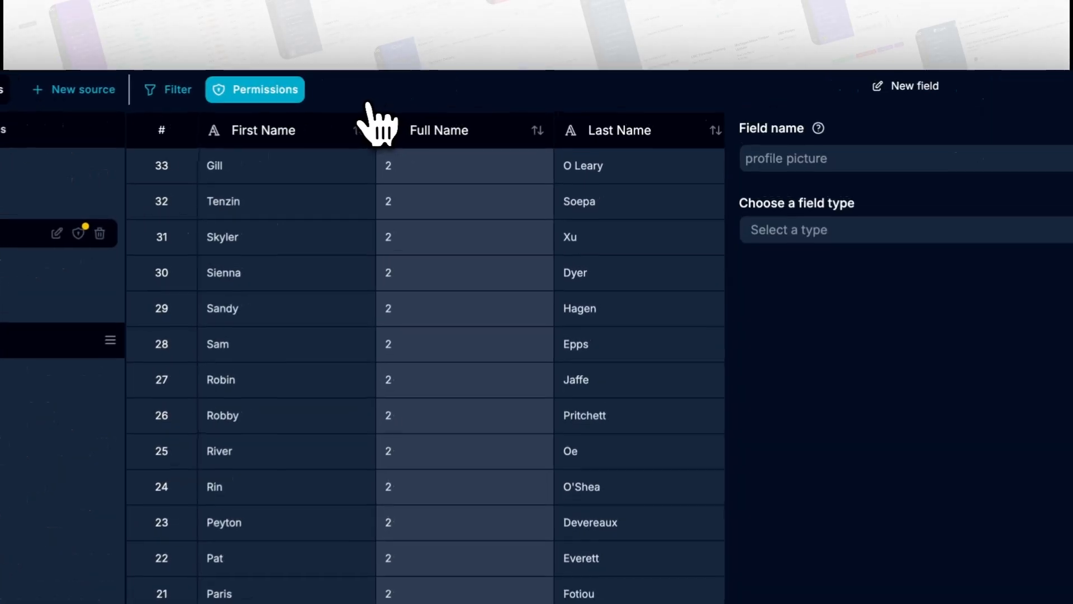
pyautogui.write('hubspo')
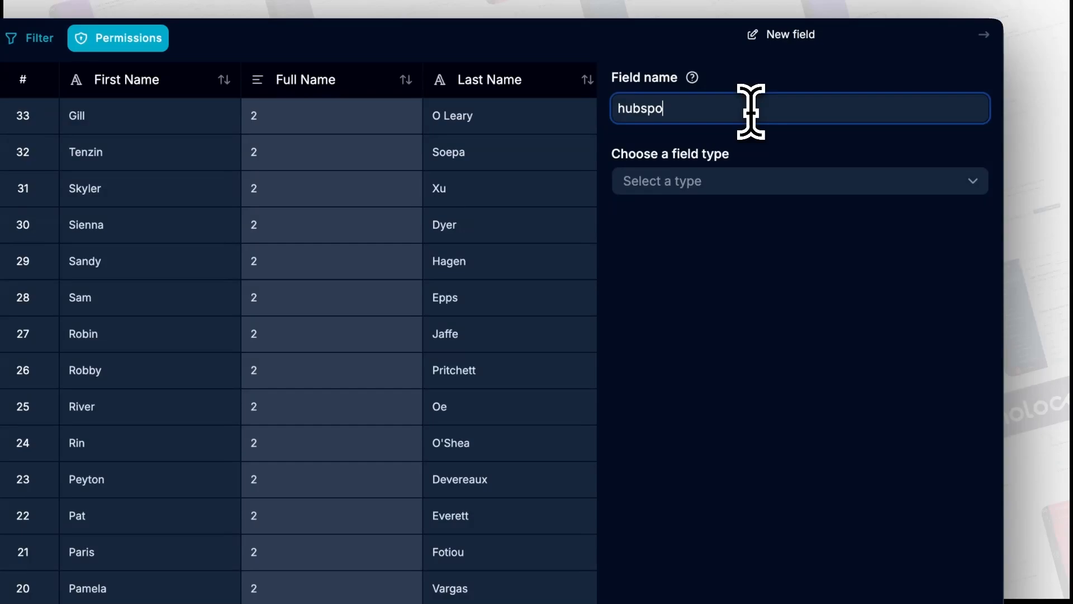
pyautogui.click(797, 181)
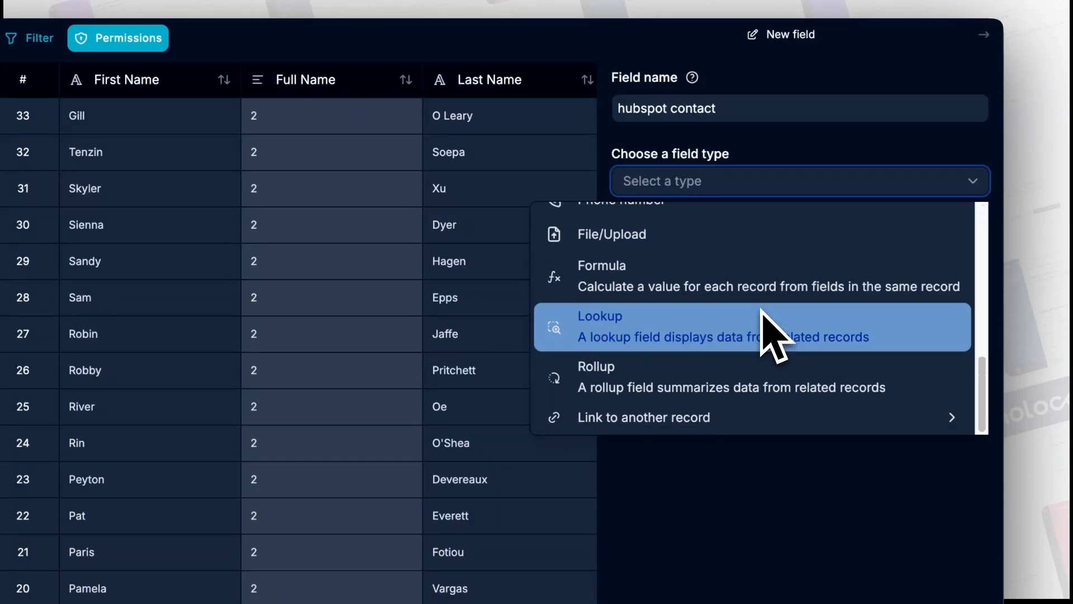
pyautogui.click(644, 417)
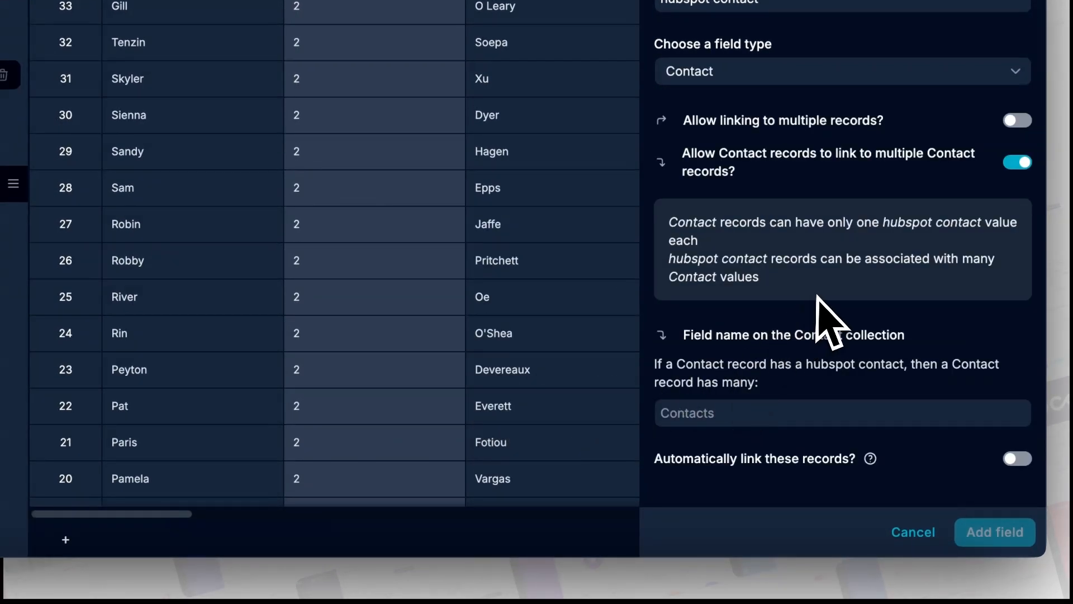
pyautogui.write('Hubspot Contacts')
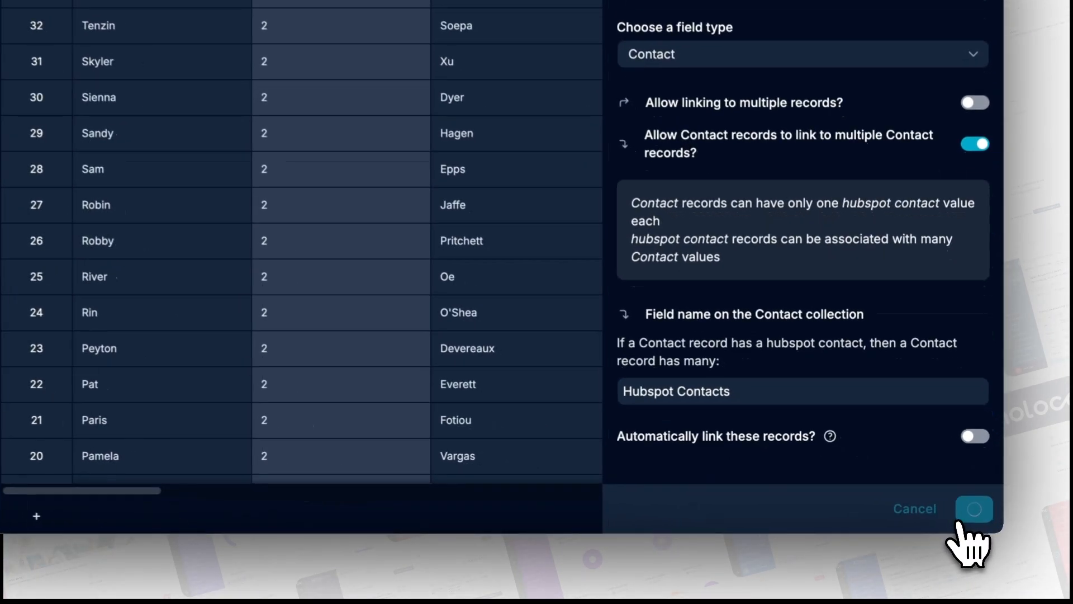
pyautogui.click(972, 508)
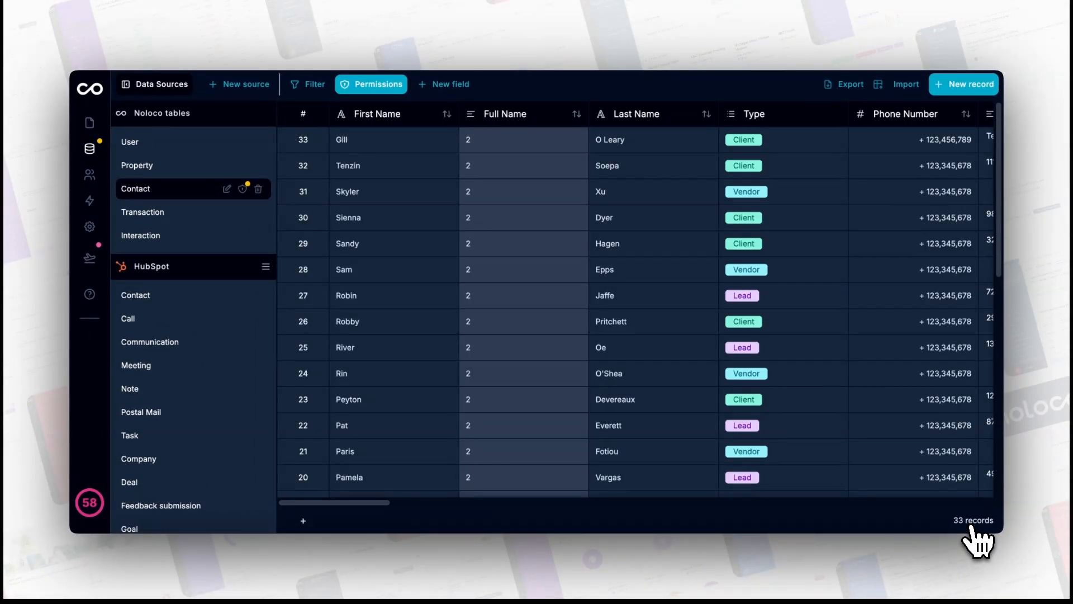